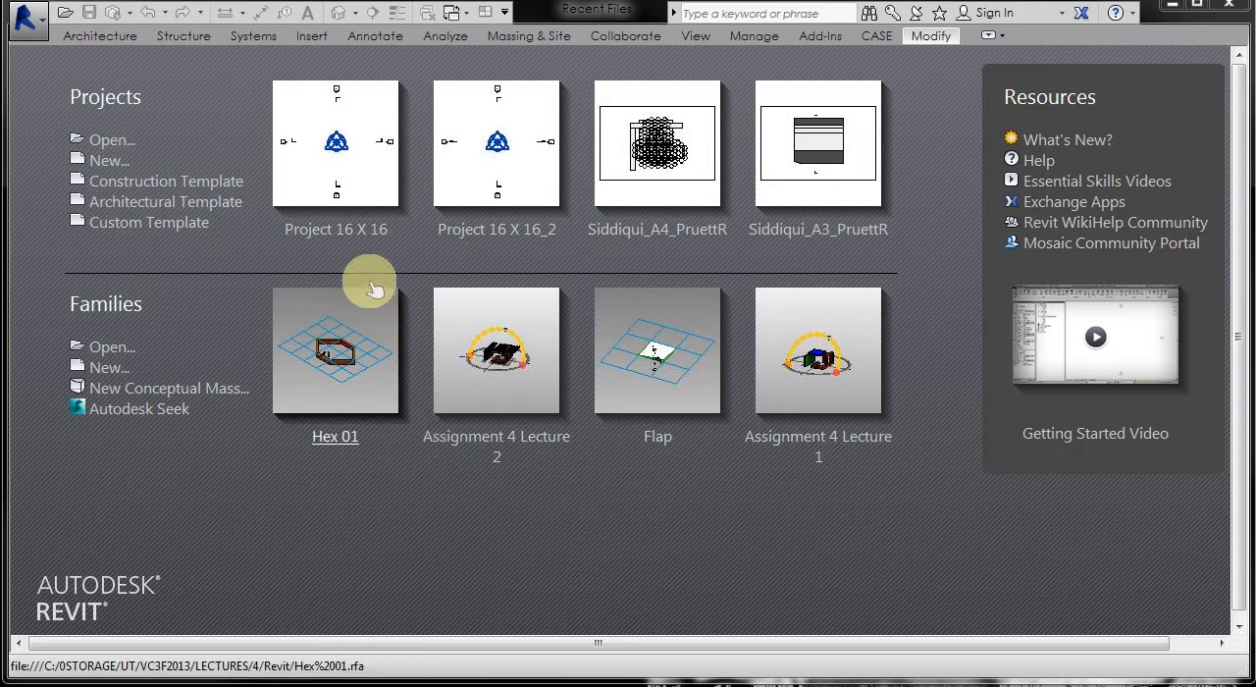
mouse_move(530, 436)
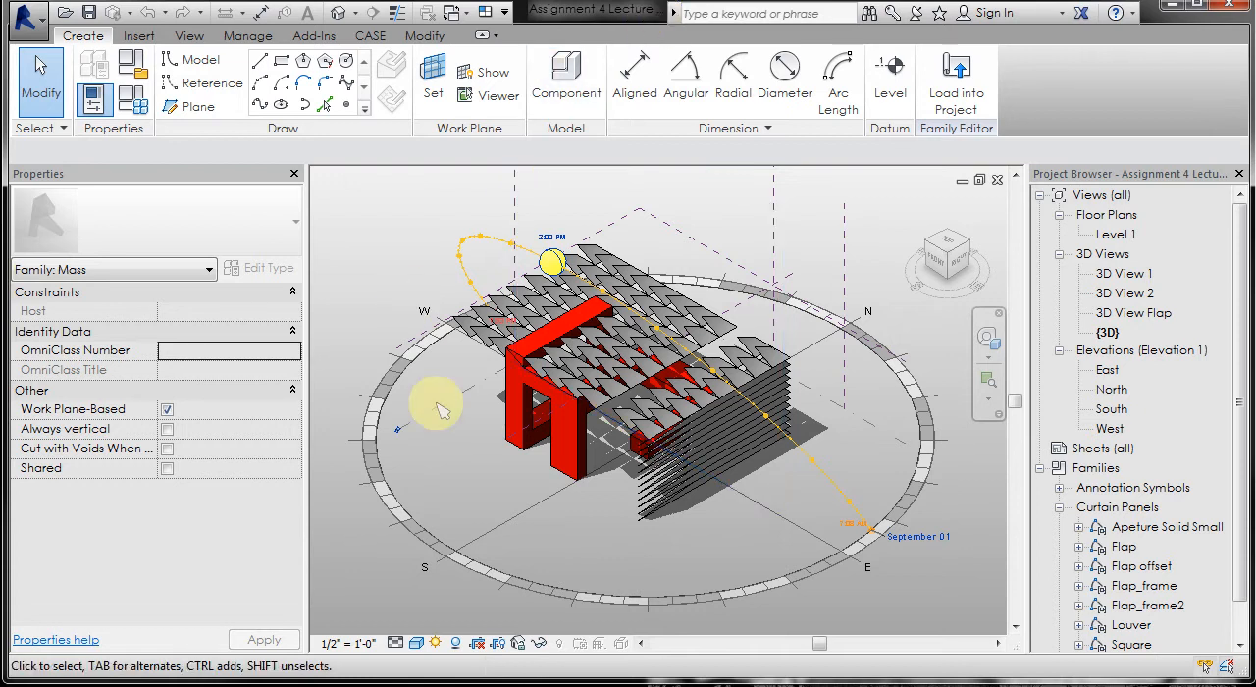
mouse_move(397, 288)
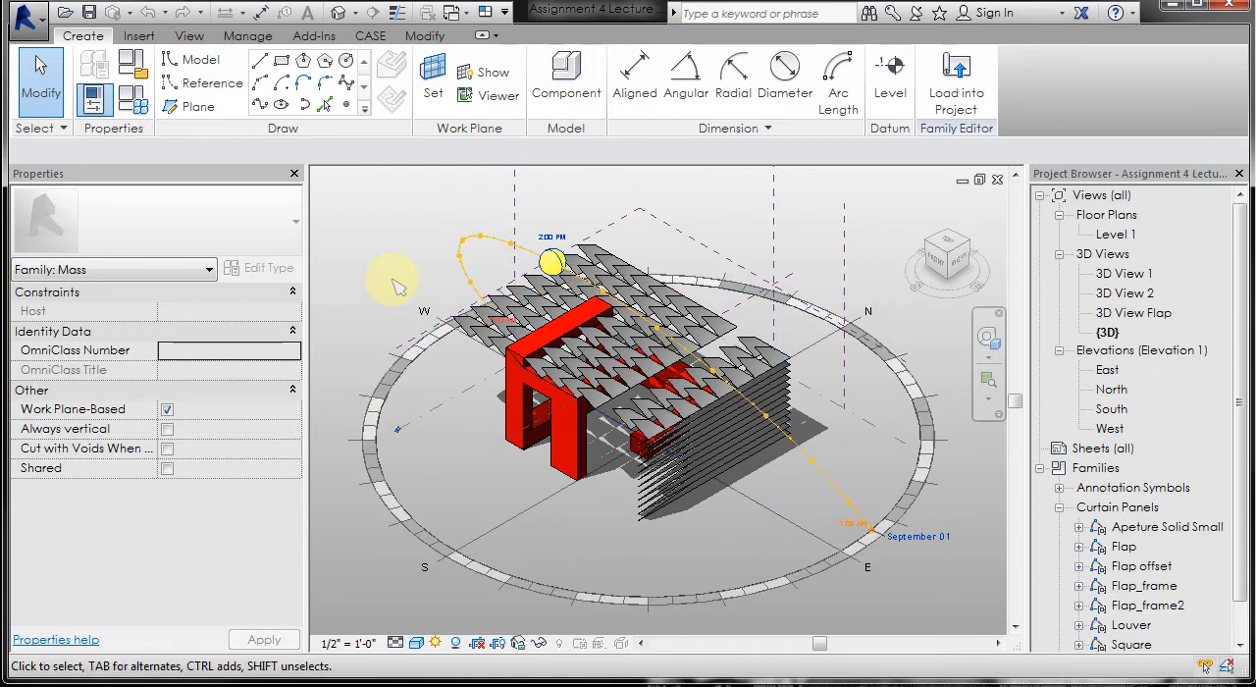
mouse_move(530, 489)
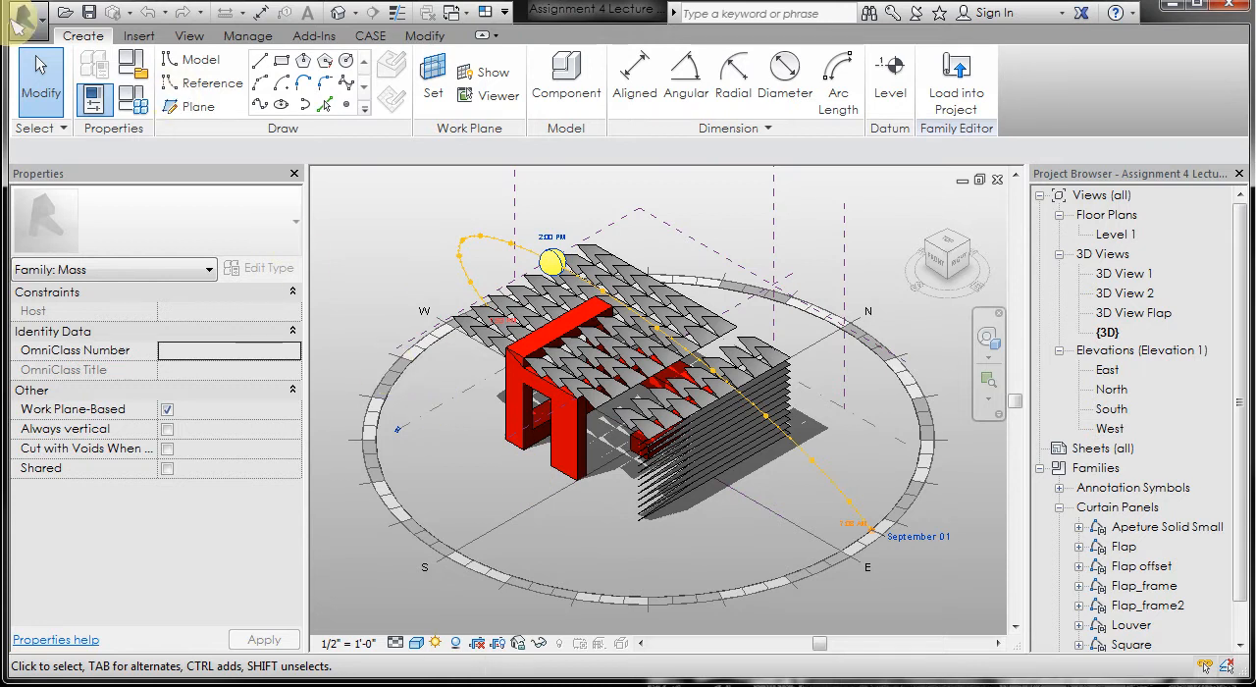
Switch to the Project 16 X 16 project window
click(27, 16)
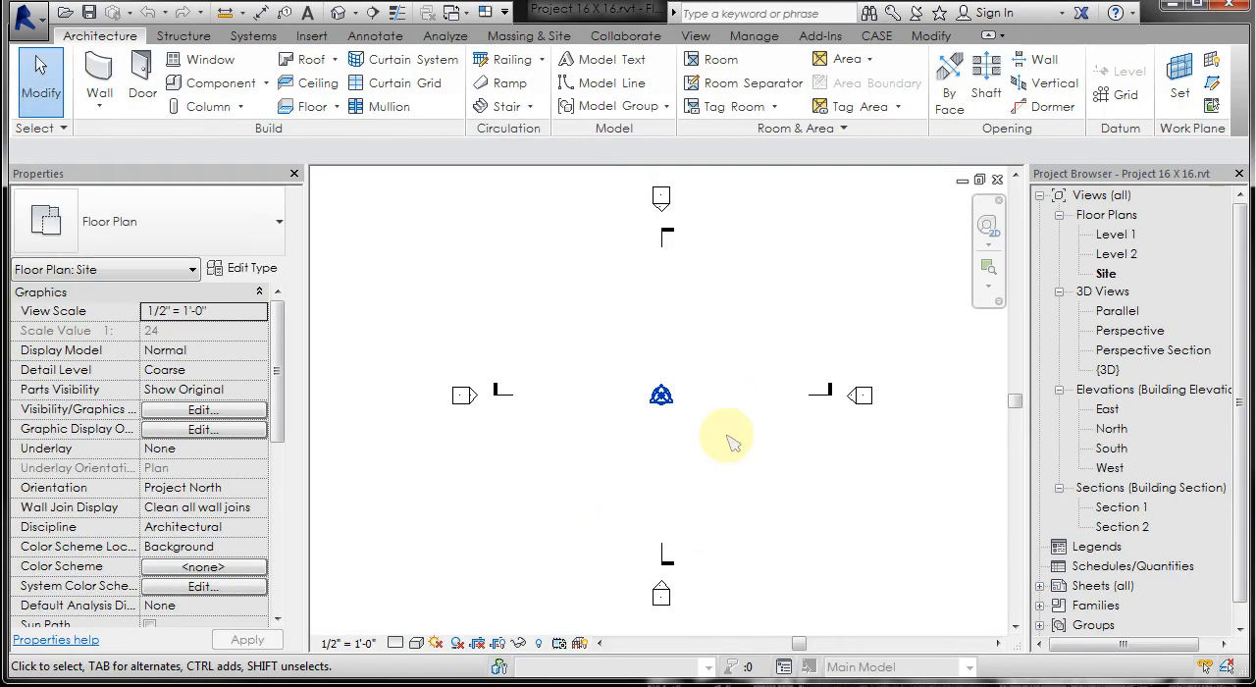
mouse_move(692, 412)
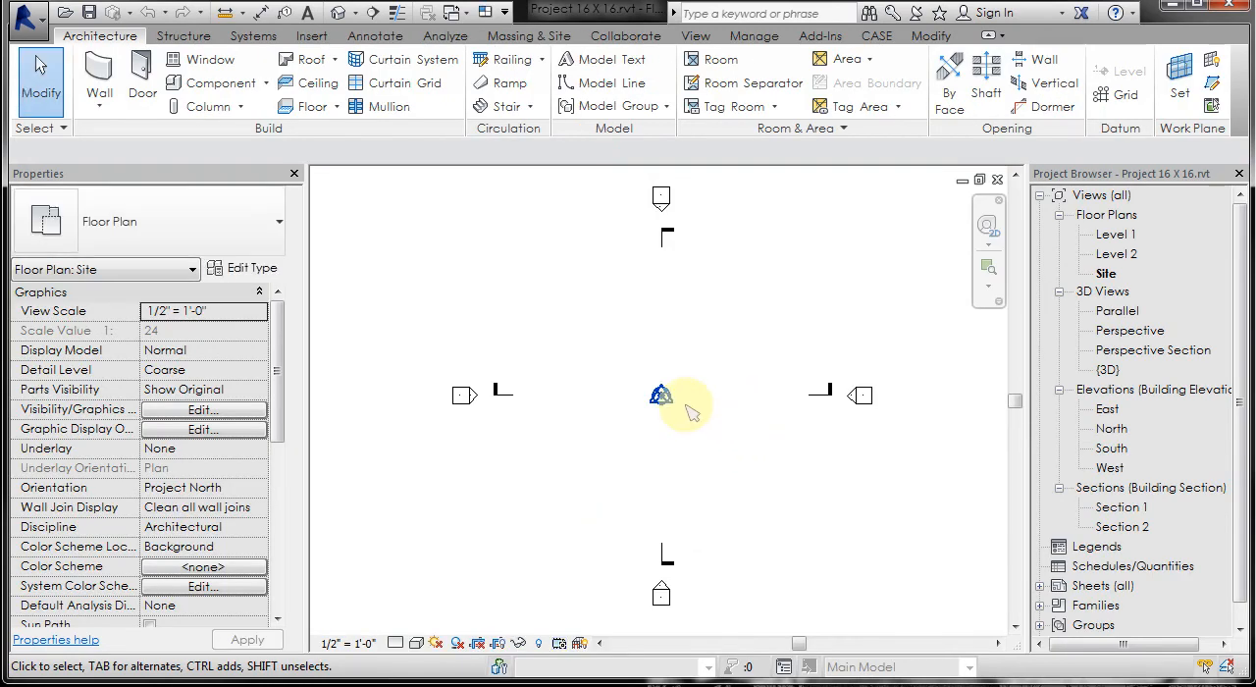
mouse_move(618, 355)
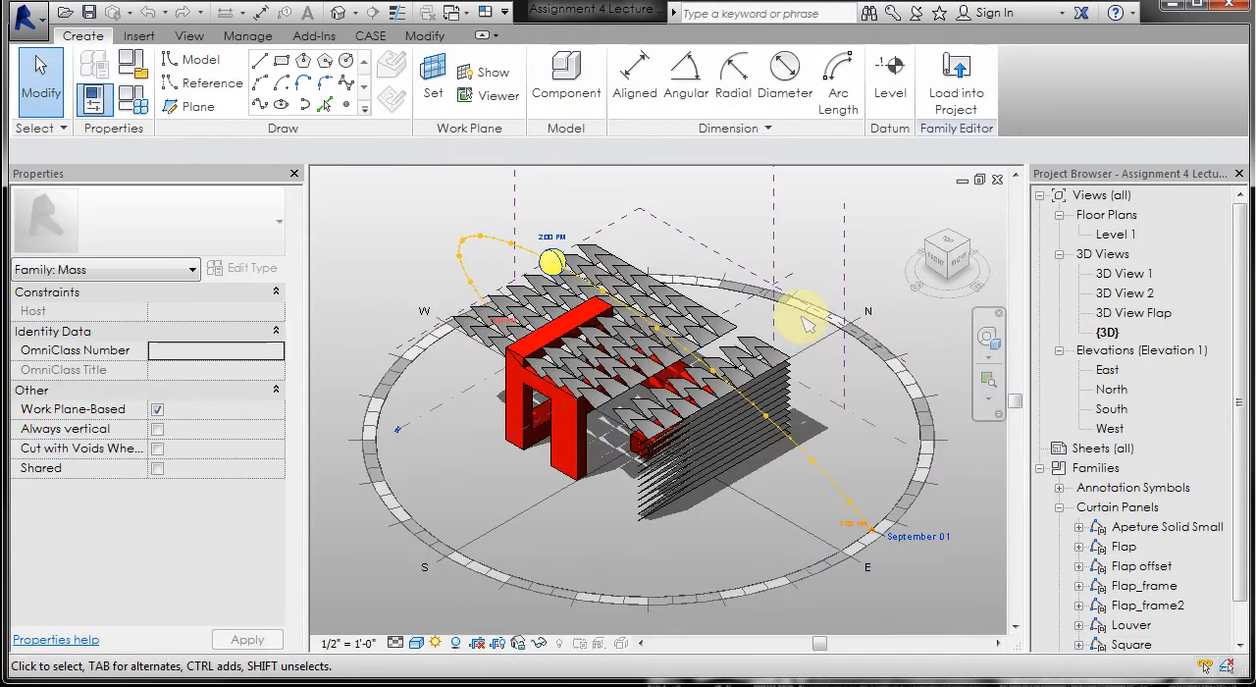
mouse_move(954, 80)
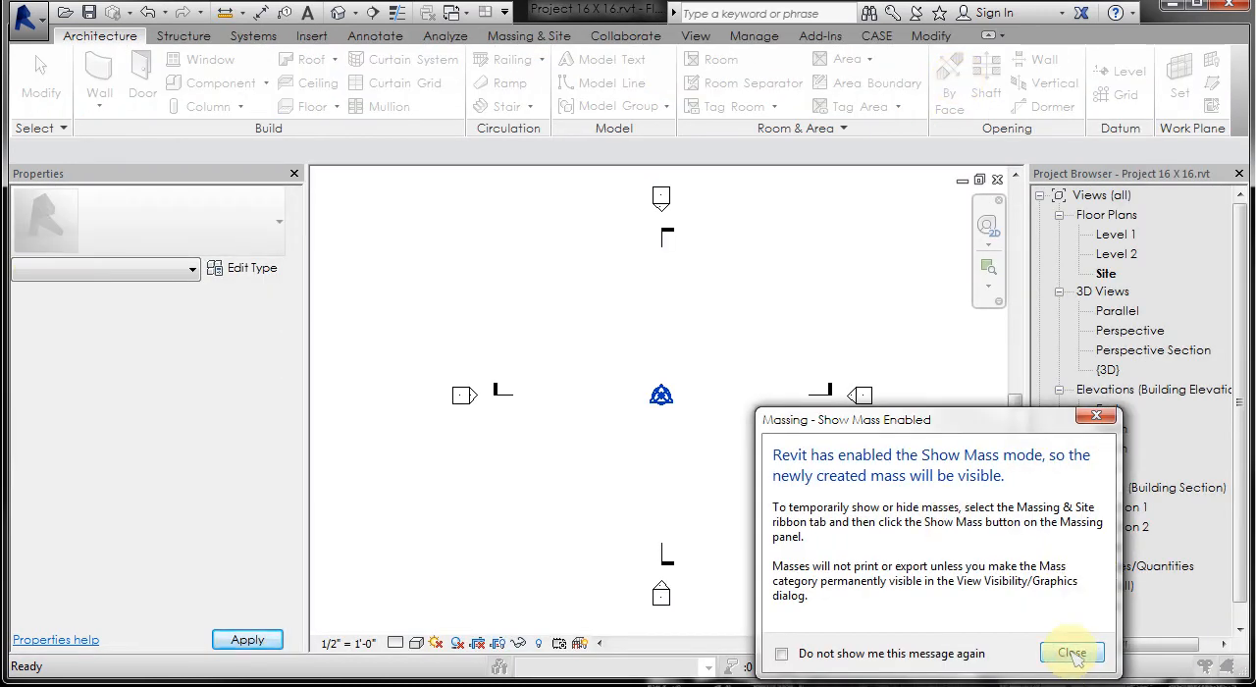
Dismiss the Show Mass Enabled notice
click(1070, 653)
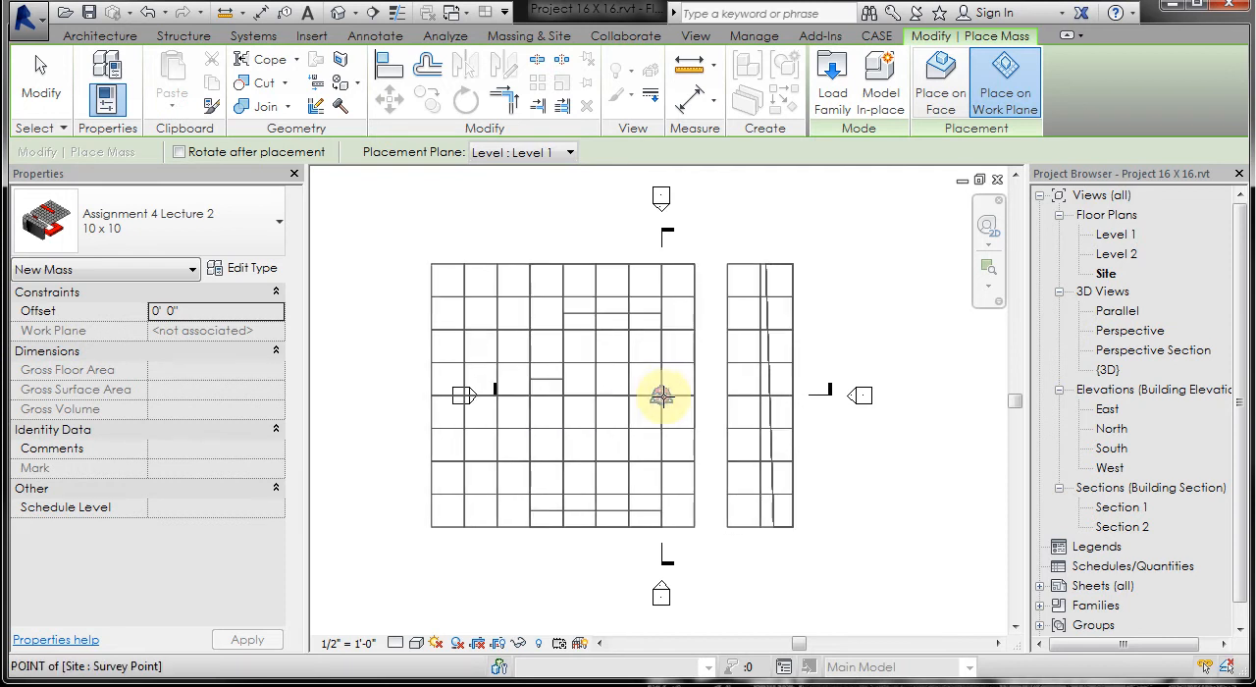
mouse_move(663, 395)
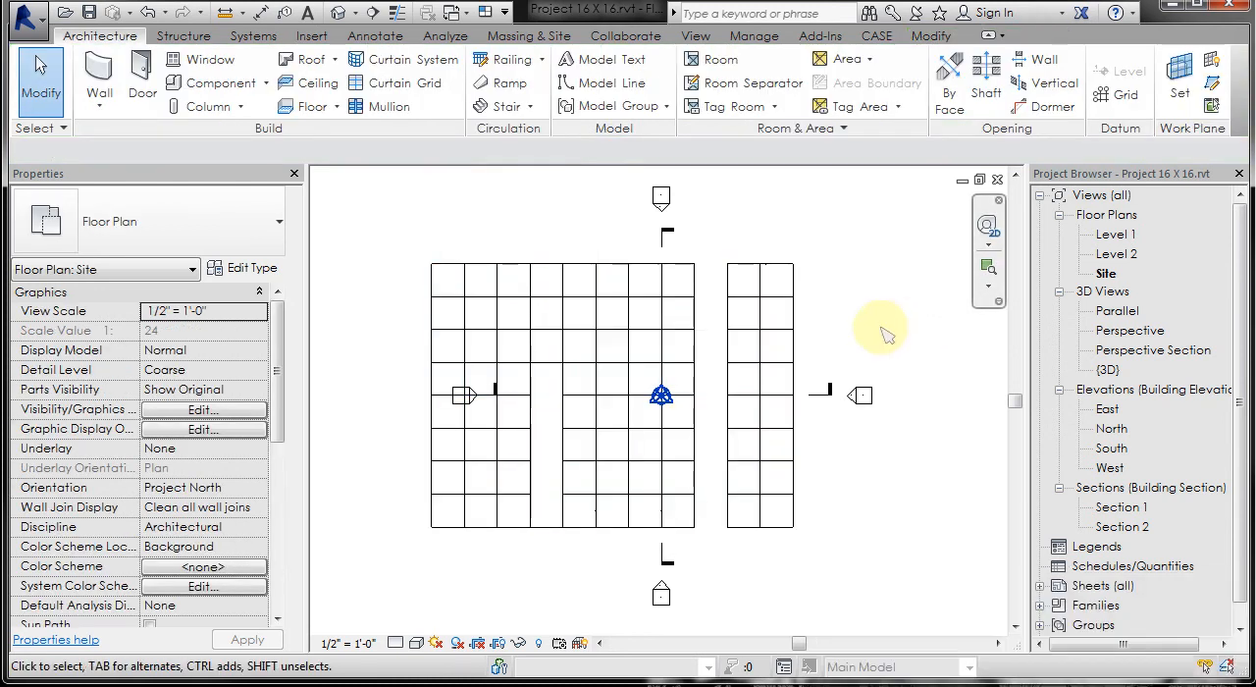
mouse_move(342, 11)
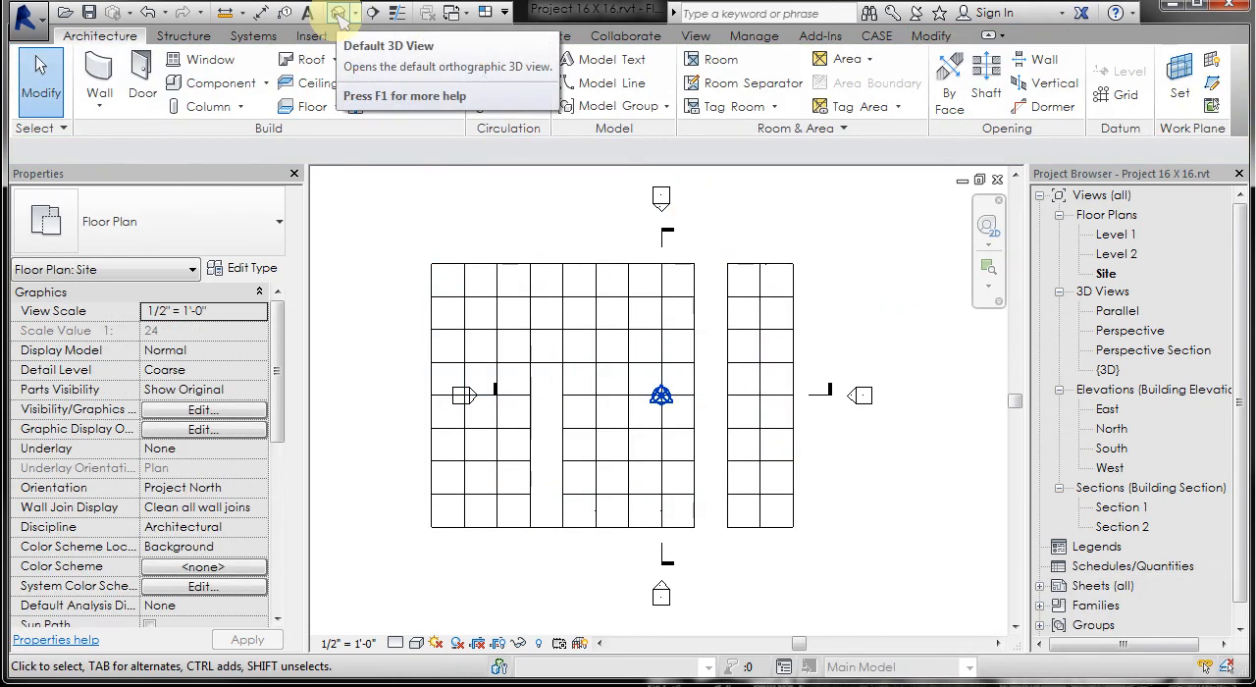
Open the default 3D view, orbit toward the shading panels, and switch to Shaded visual style
click(342, 11)
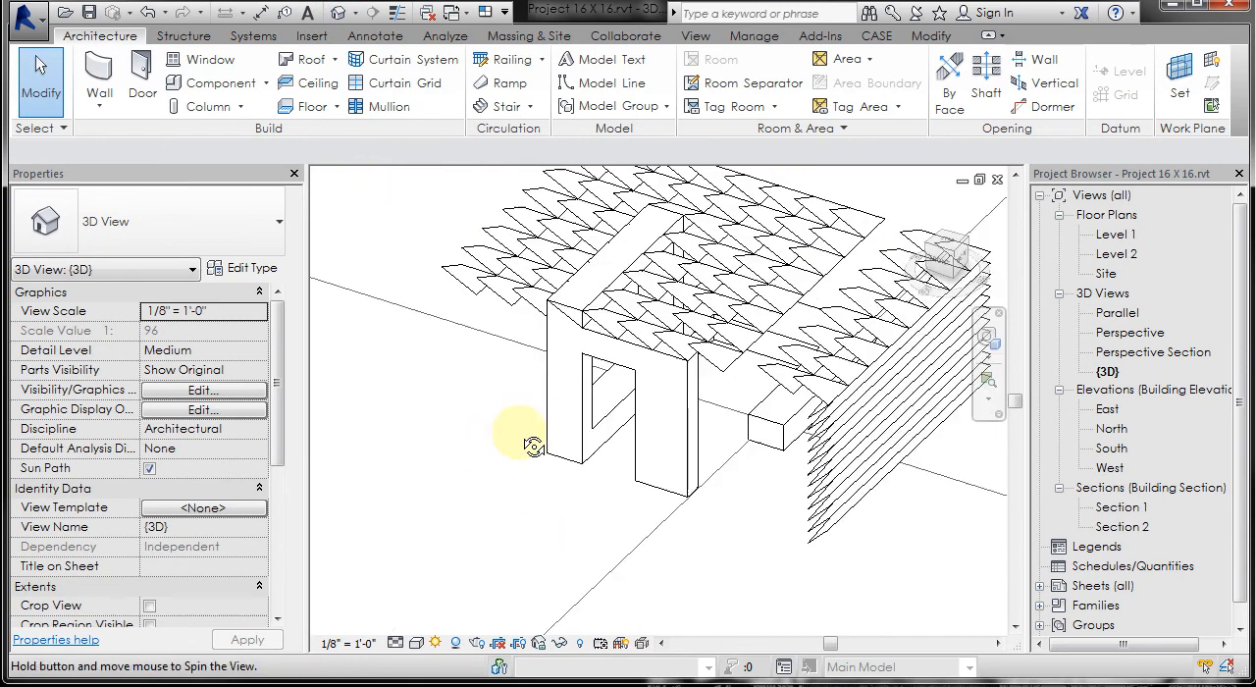
drag(530, 443, 672, 442)
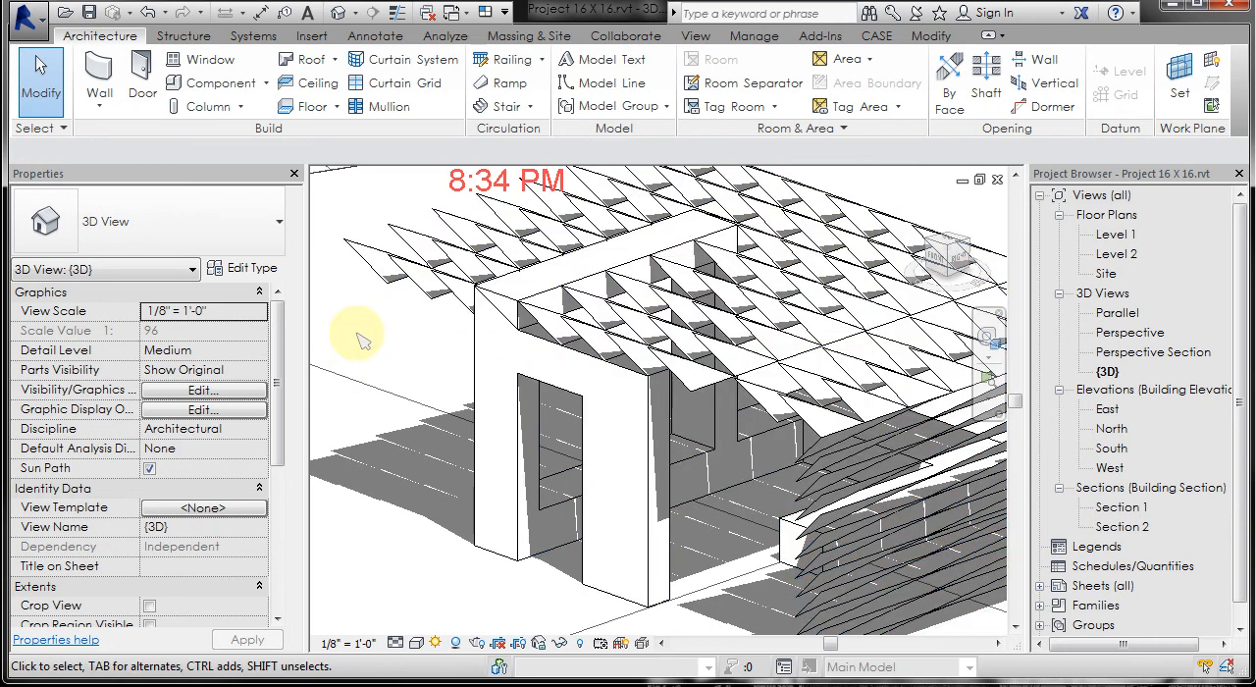
click(387, 294)
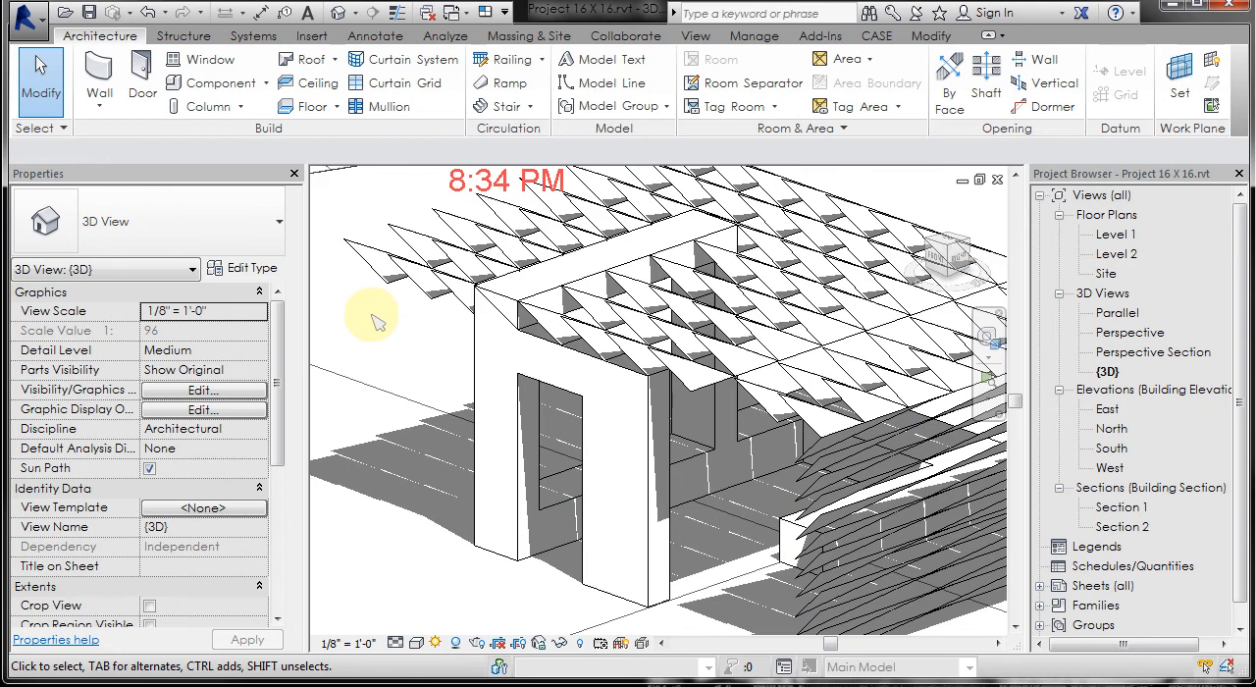
mouse_move(487, 581)
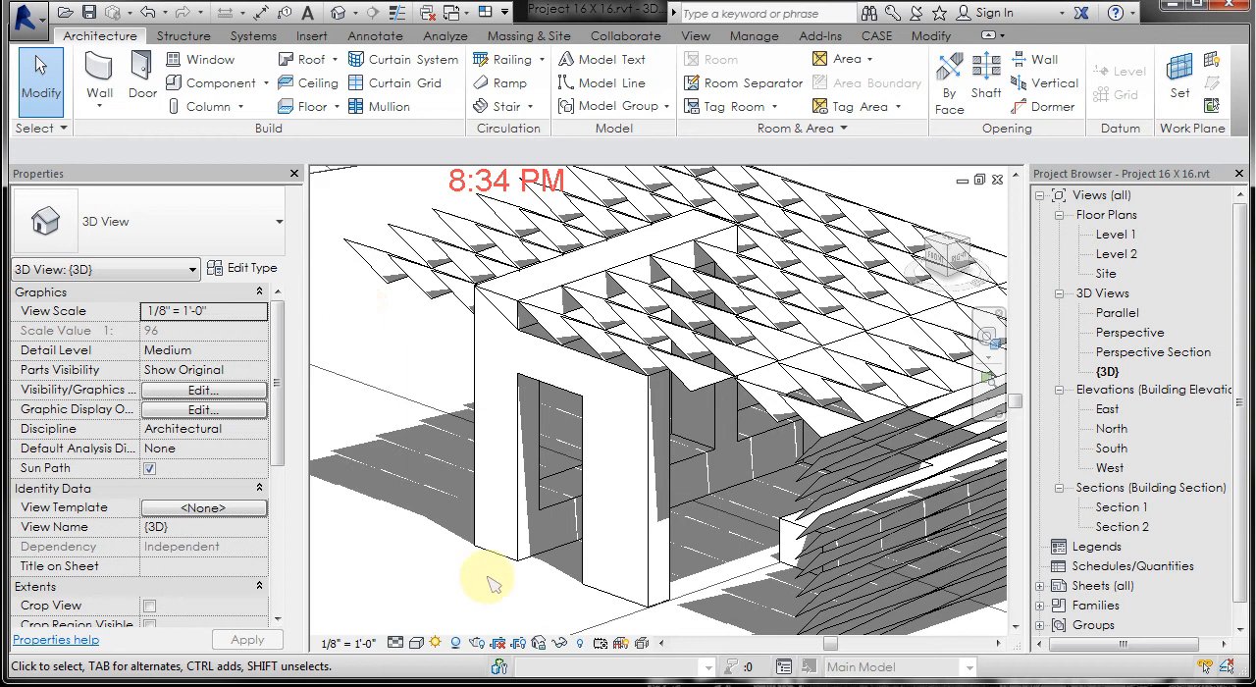
mouse_move(416, 643)
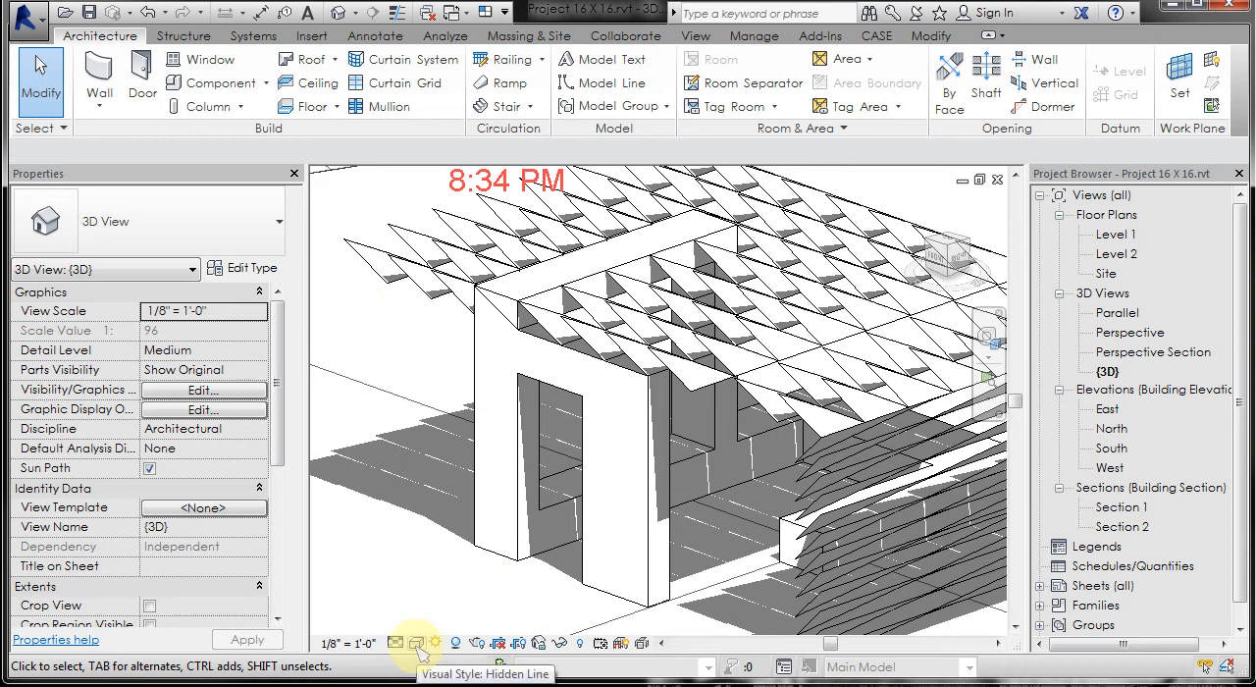
click(416, 643)
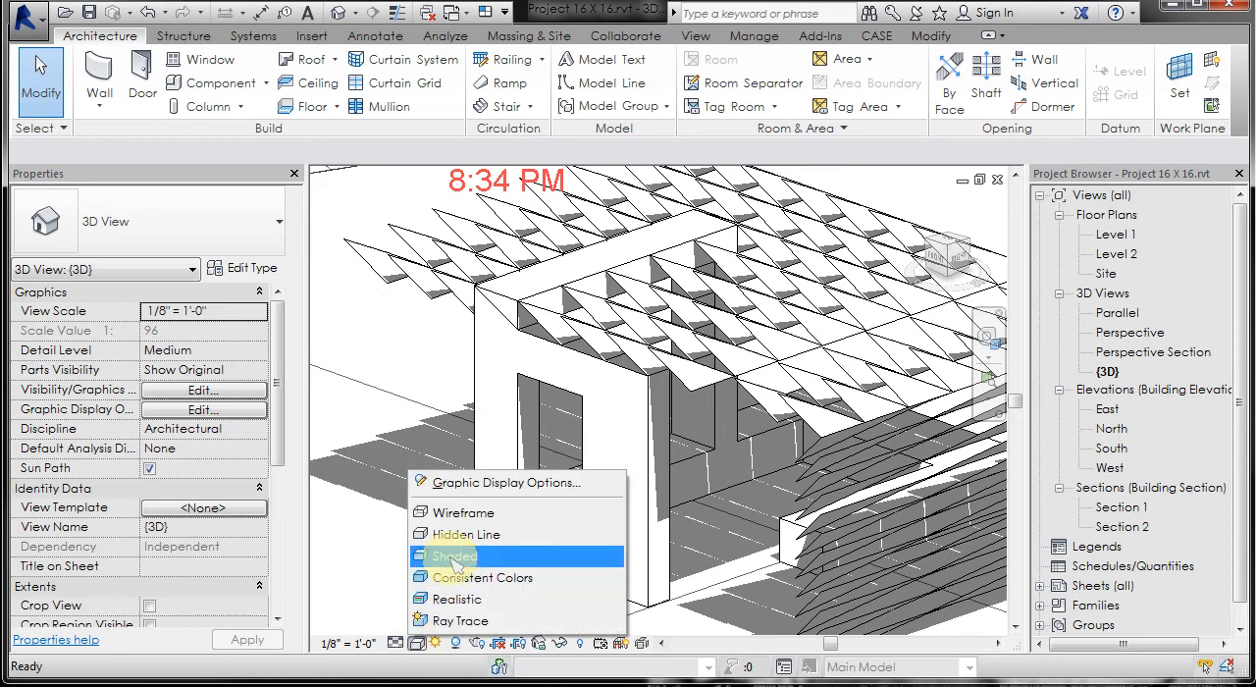
click(456, 556)
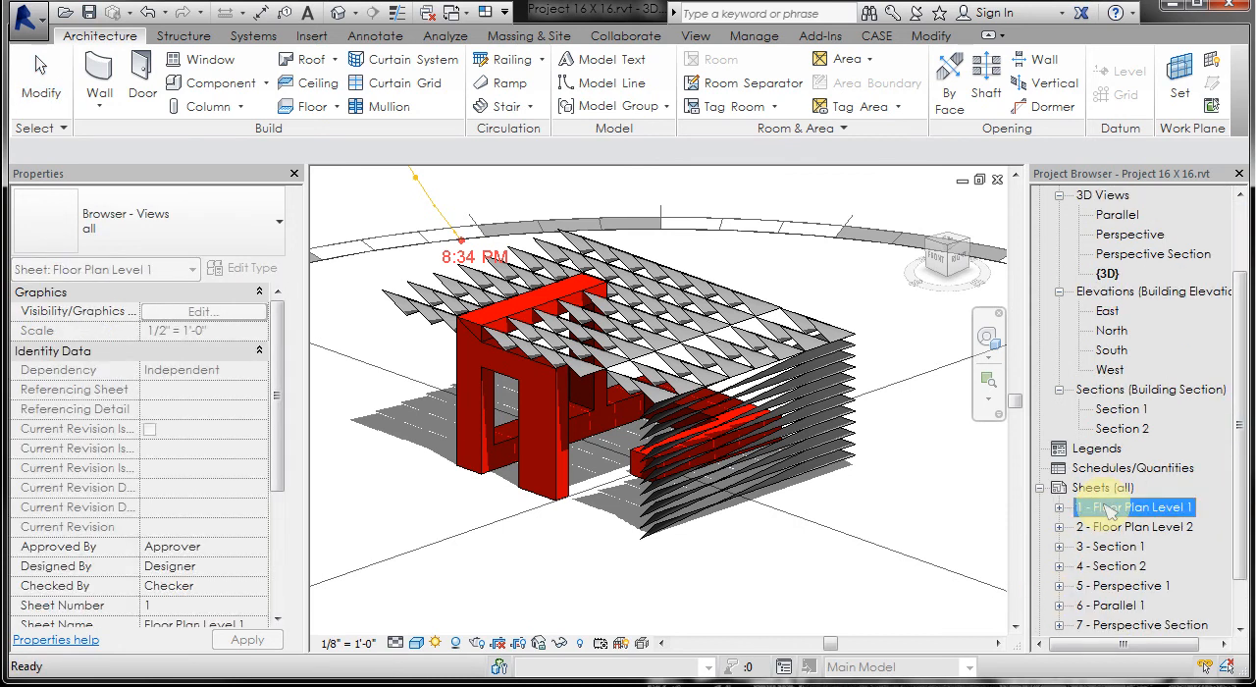
Open the Floor Plan Level 1, Section 1, Perspective 1 and Section 2 sheets in turn
double_click(1134, 507)
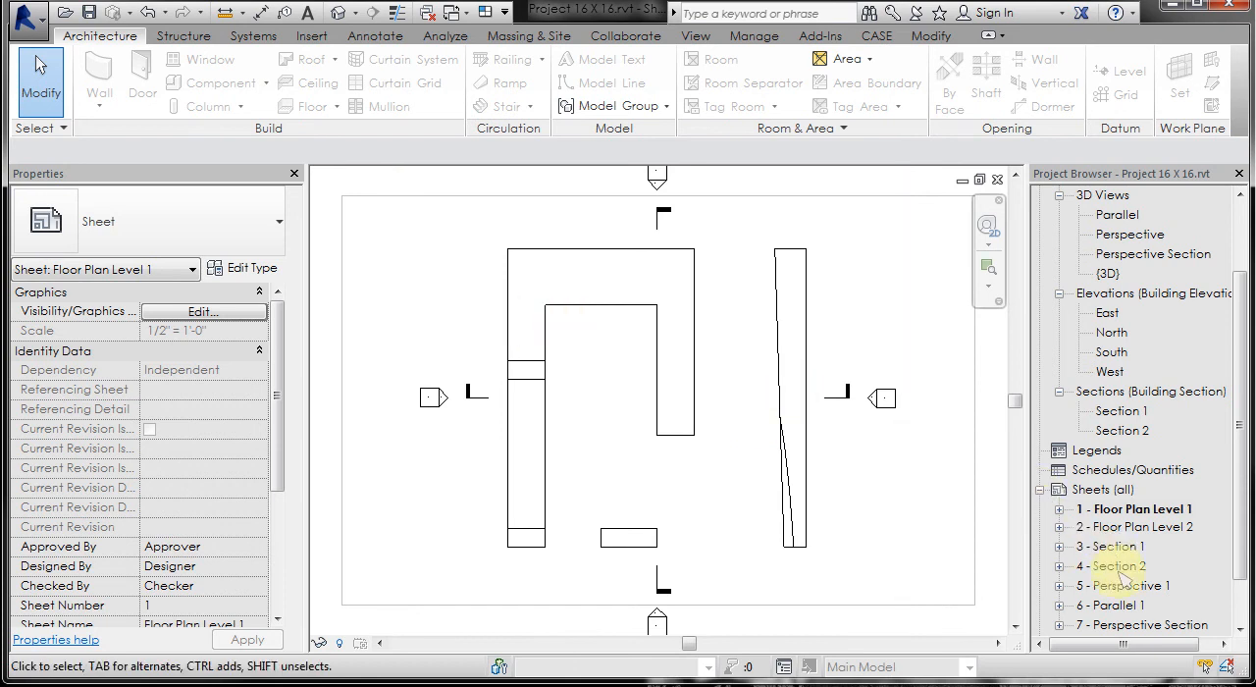
double_click(1115, 547)
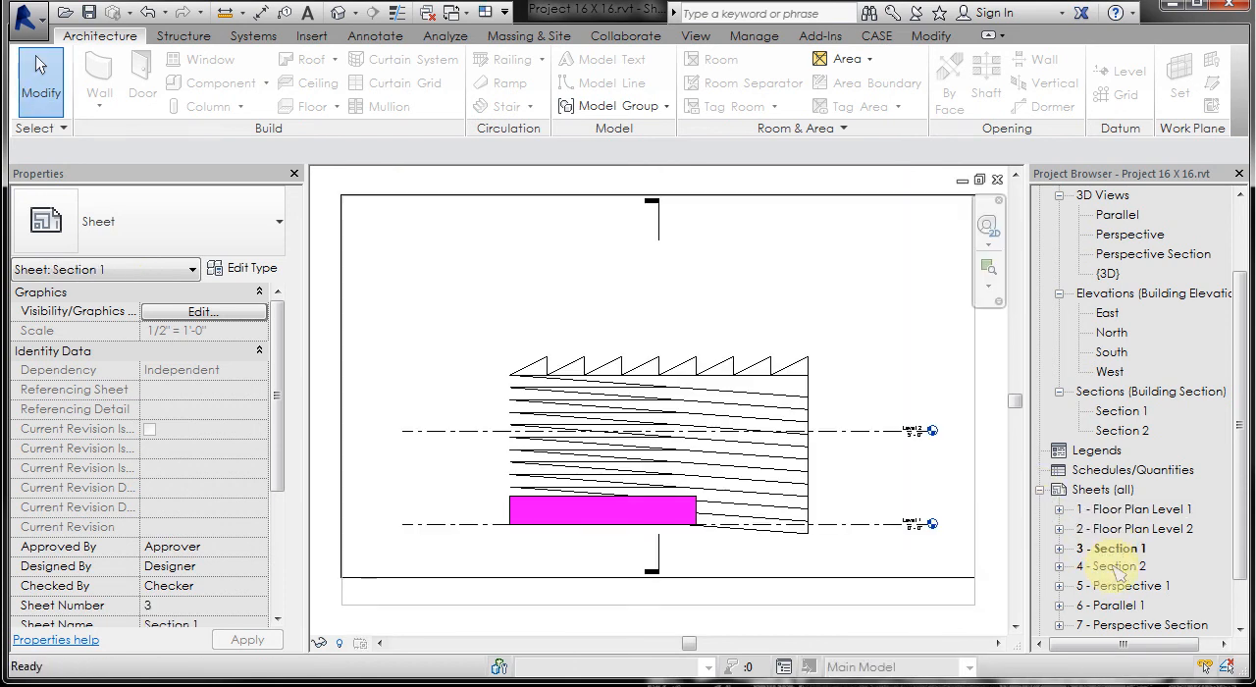
double_click(1127, 567)
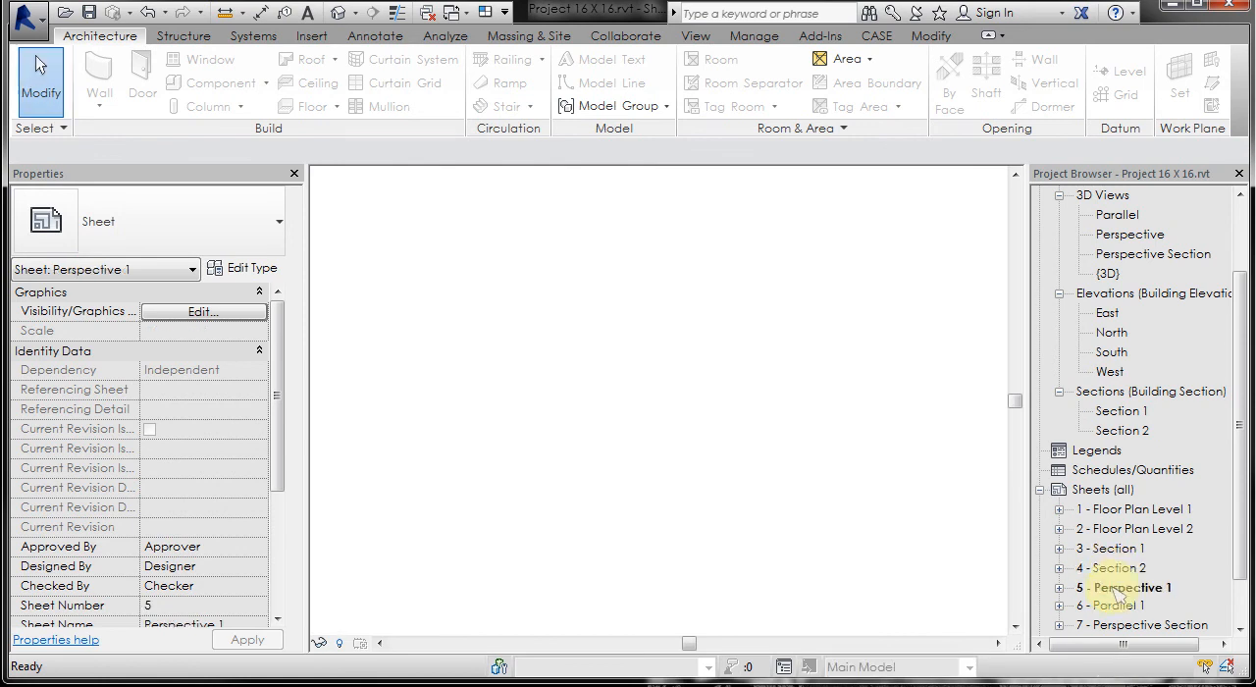
double_click(1128, 587)
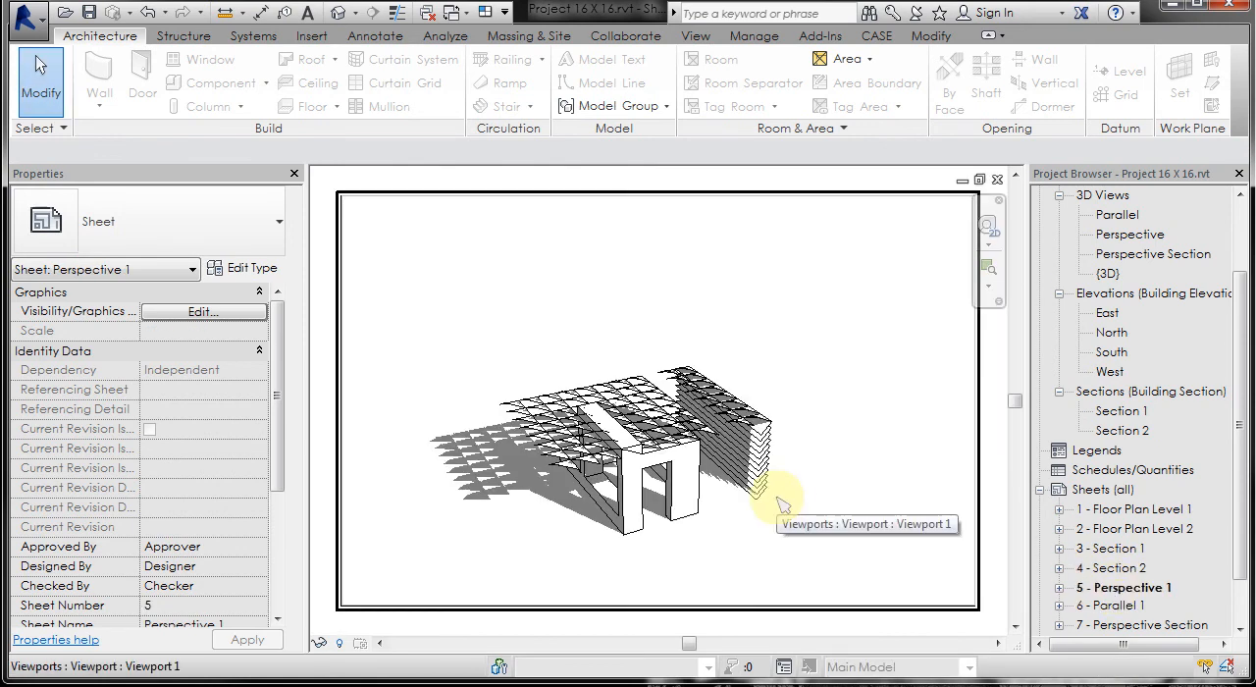
mouse_move(890, 437)
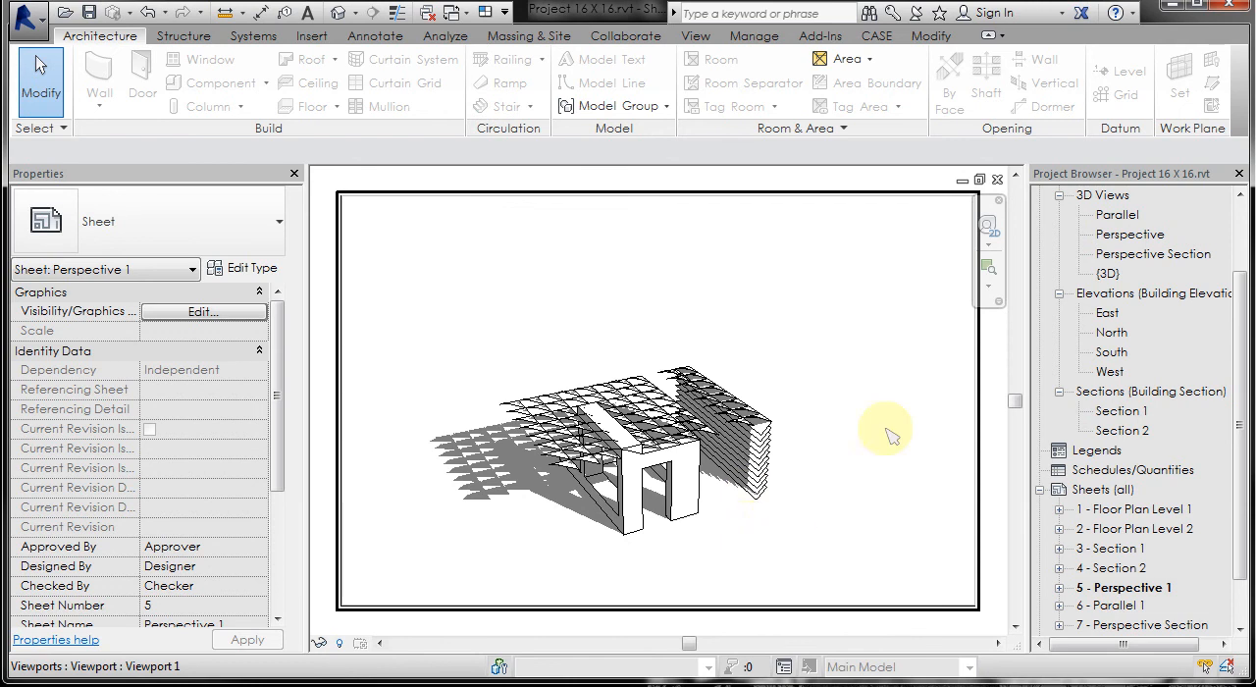
mouse_move(764, 537)
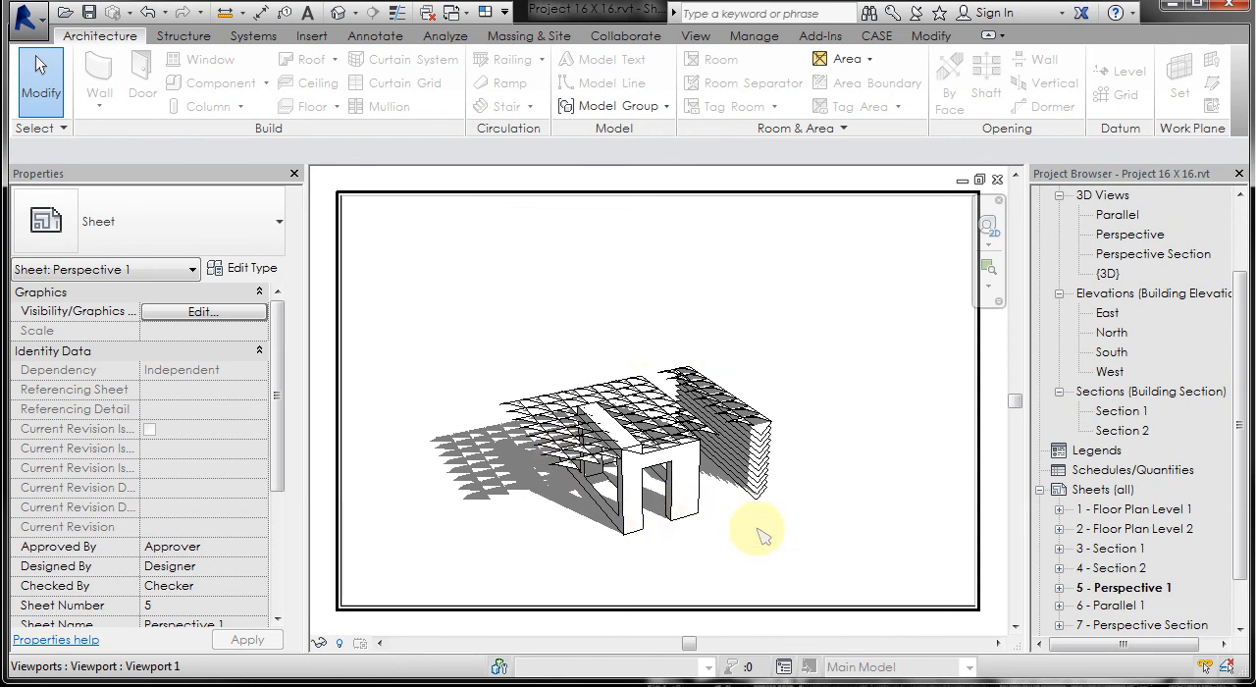
mouse_move(719, 332)
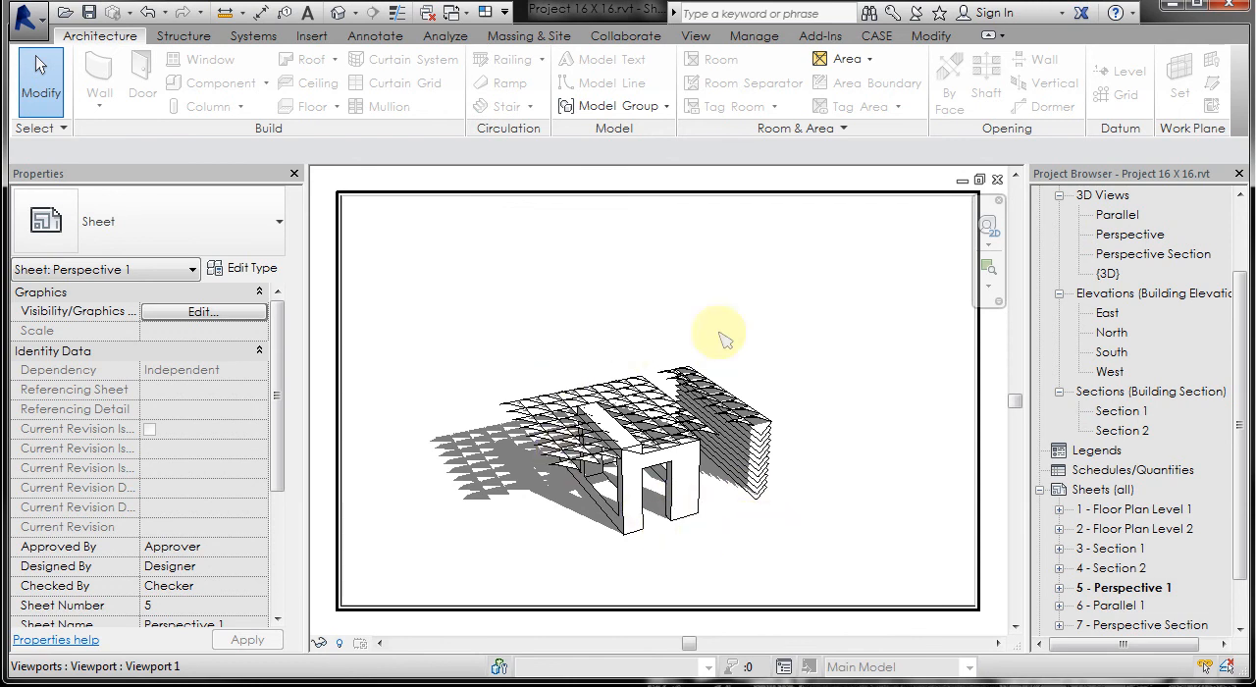
mouse_move(767, 517)
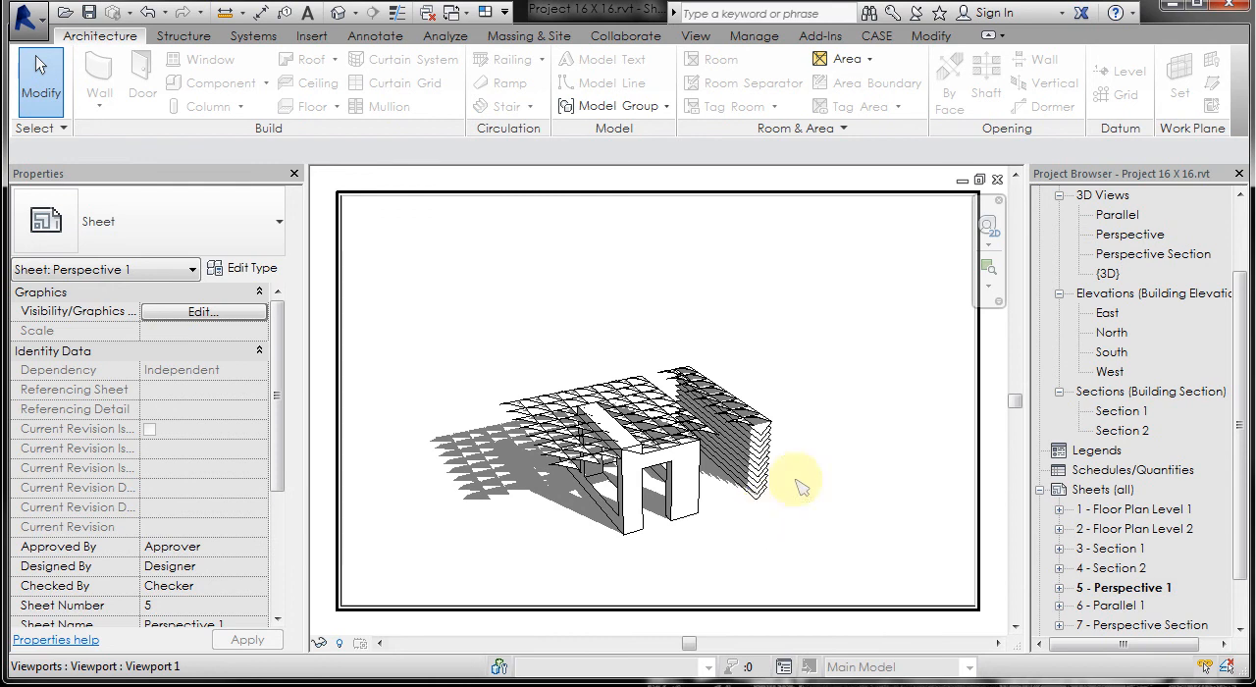
mouse_move(557, 560)
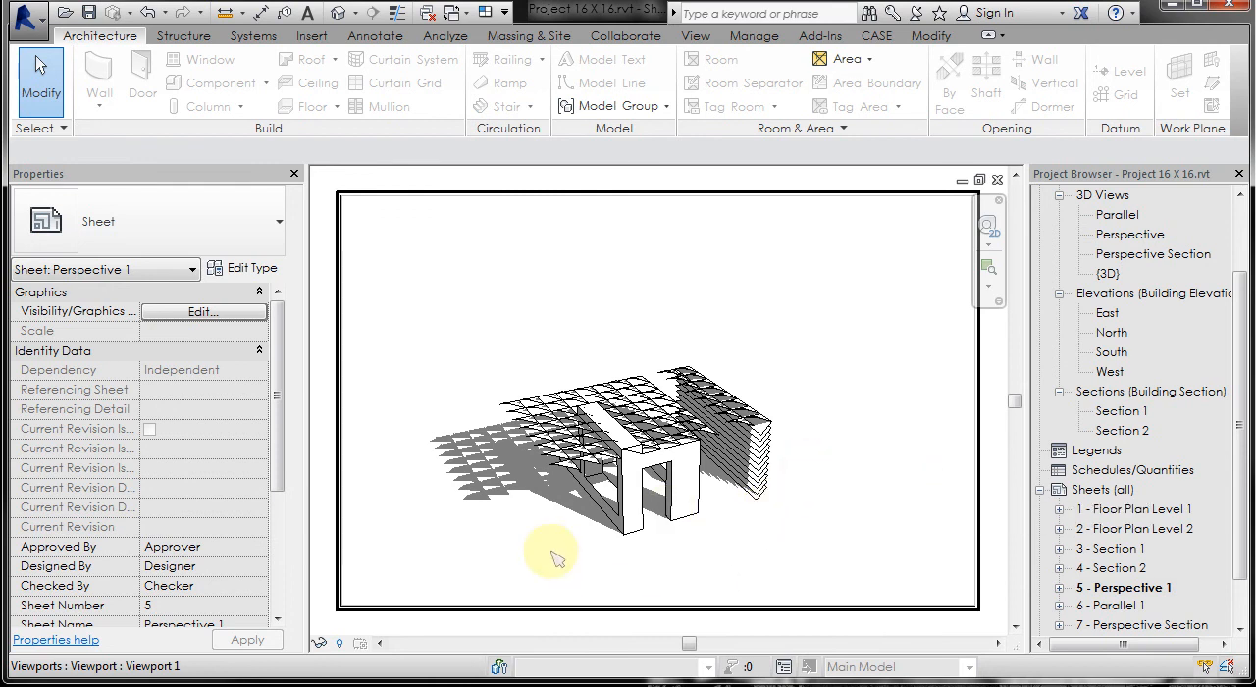
click(550, 550)
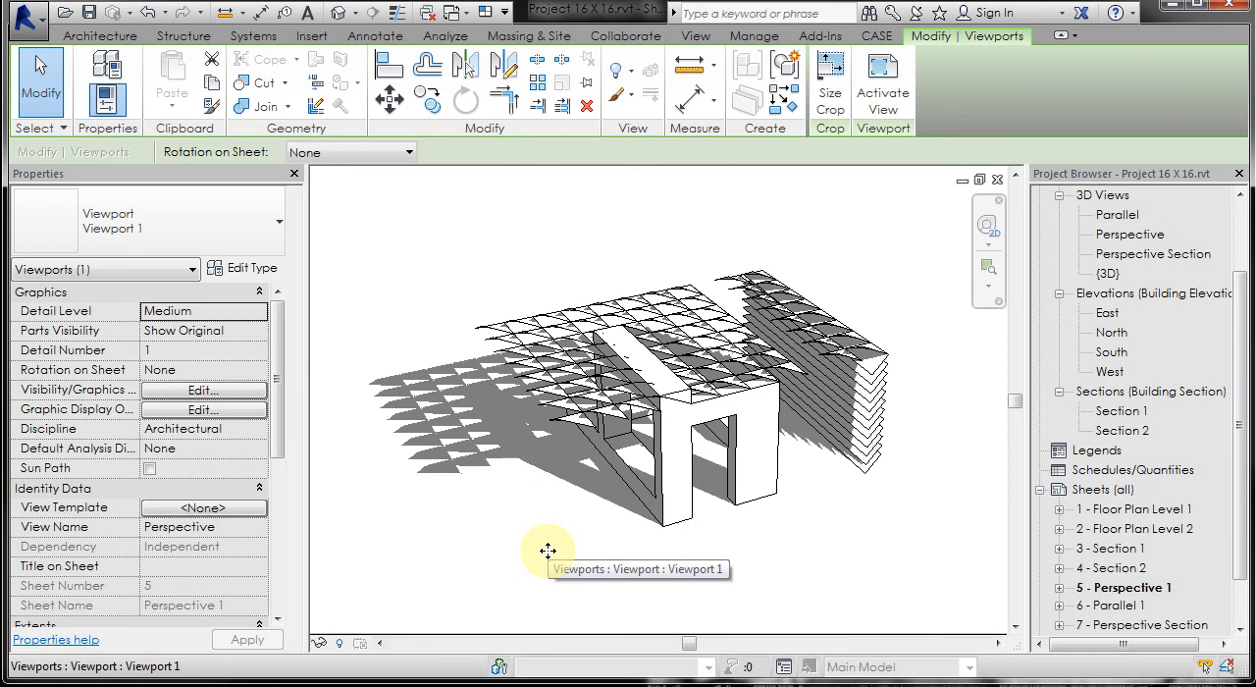
mouse_move(800, 549)
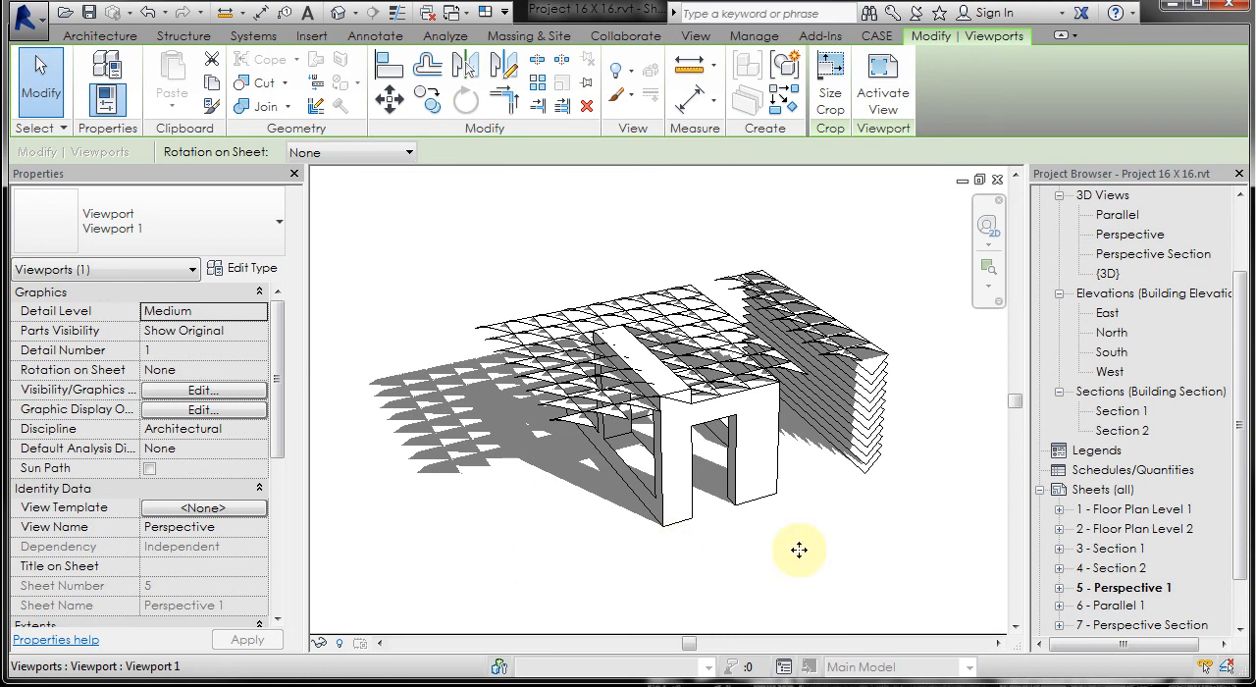
mouse_move(798, 550)
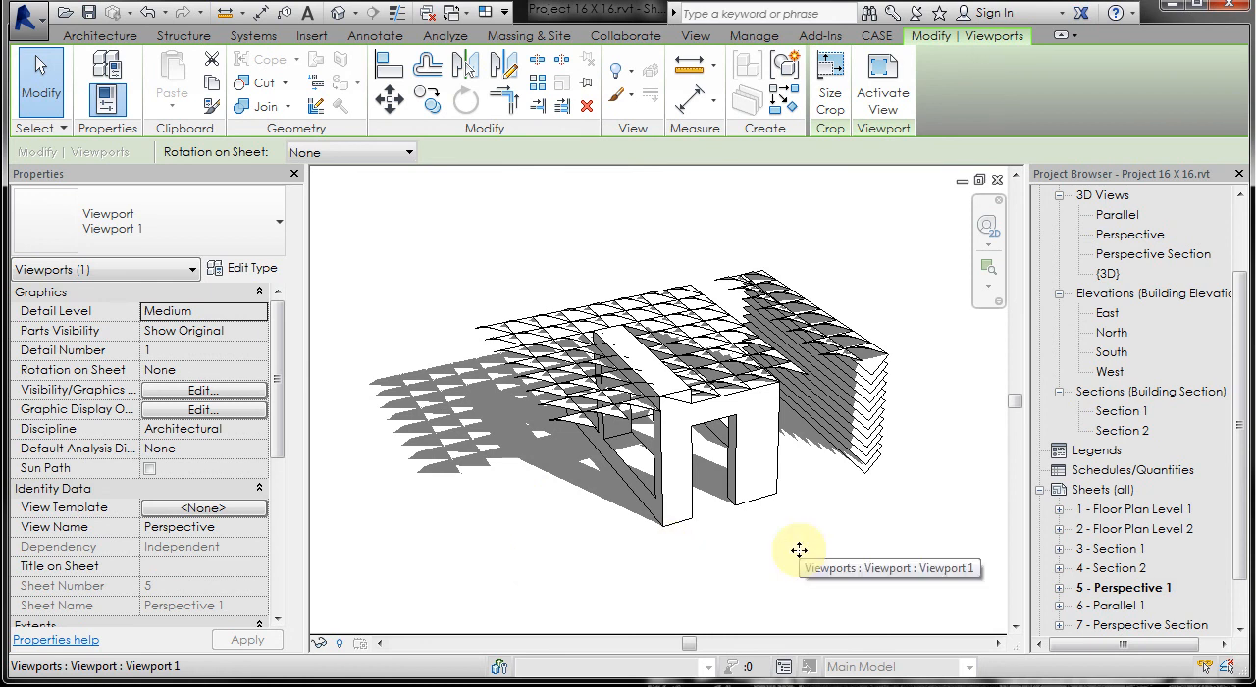
mouse_move(481, 278)
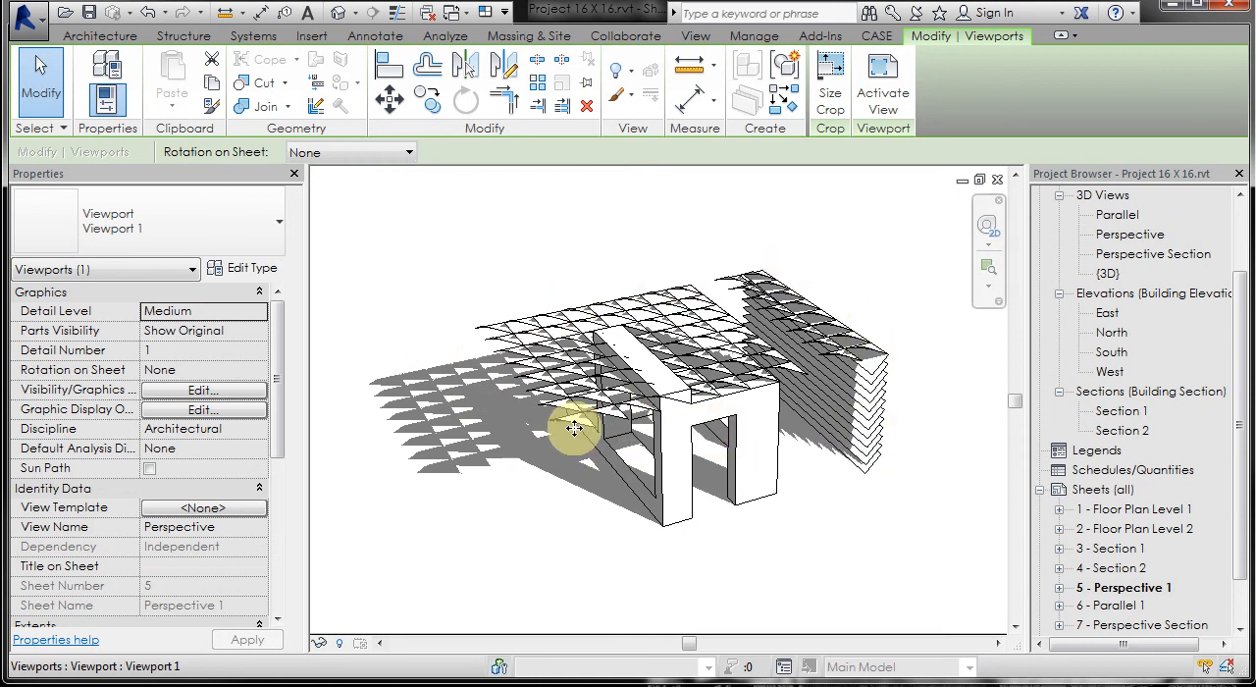
mouse_move(1146, 609)
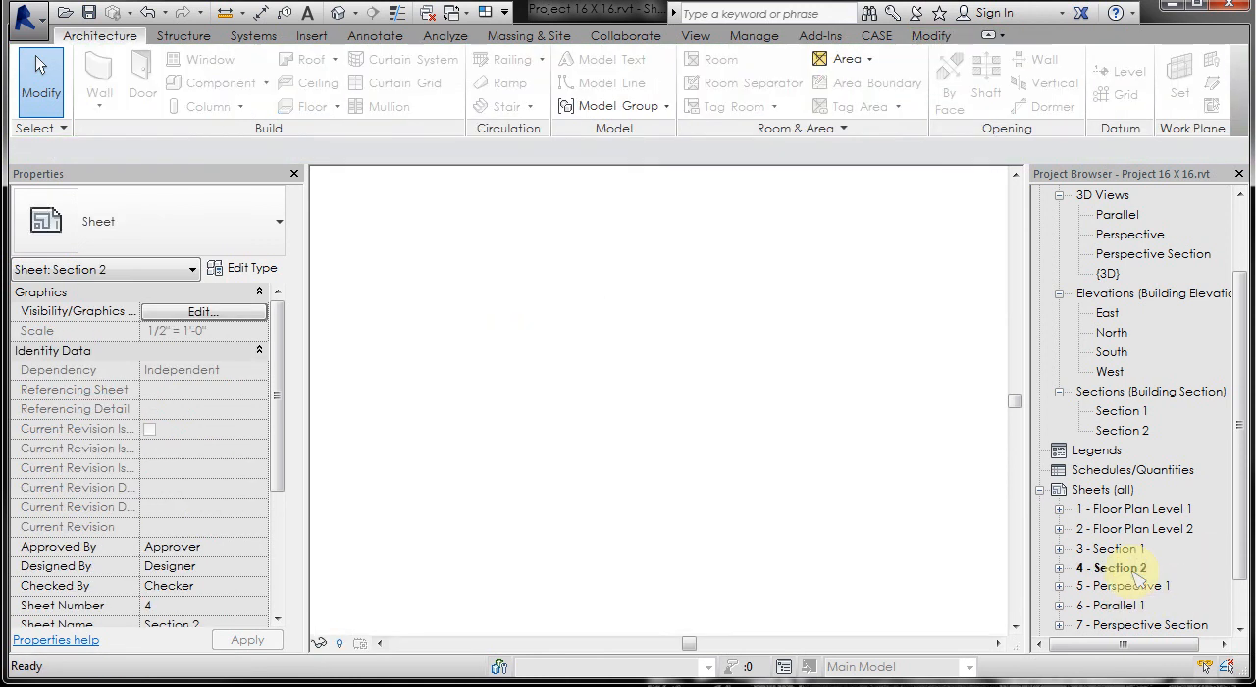
double_click(1119, 567)
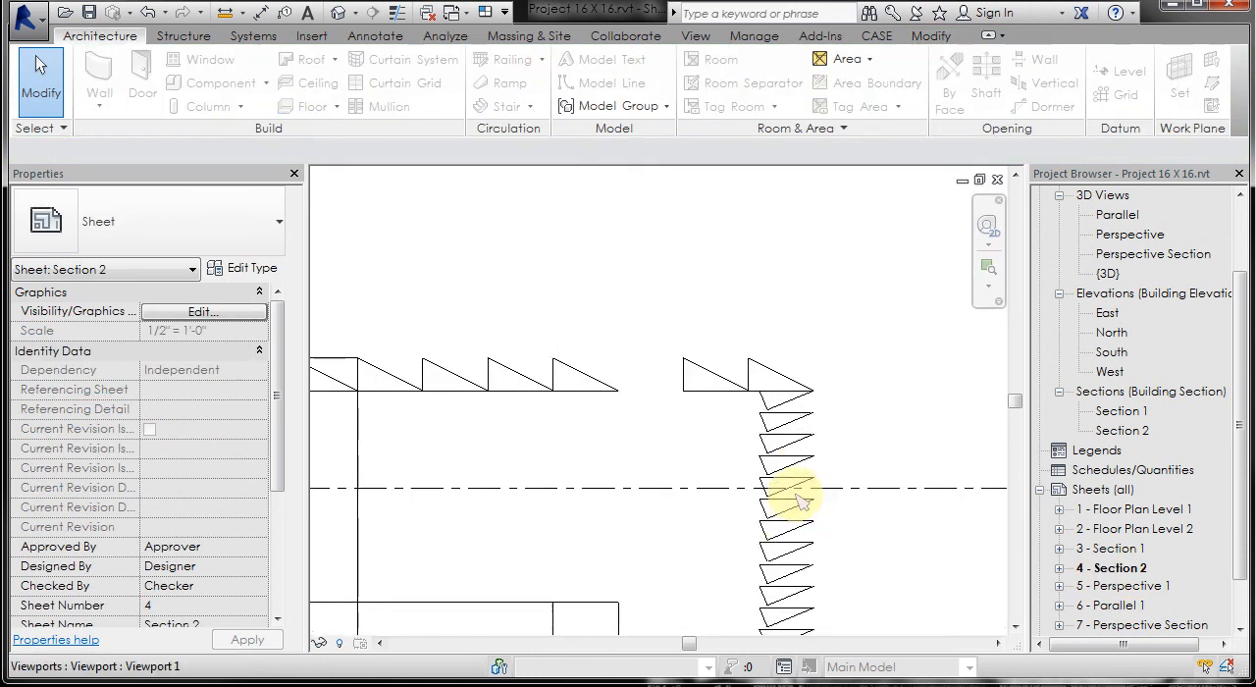